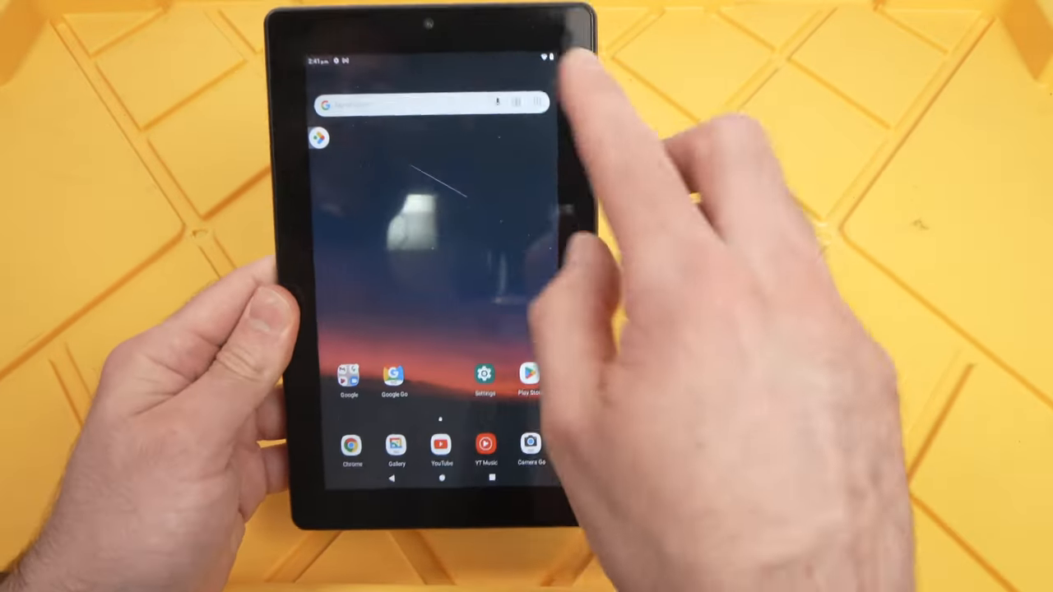
- Go from the home screen into Settings, then System, then the Date & time screen
{"action": "left_click", "coordinate": [486, 378]}
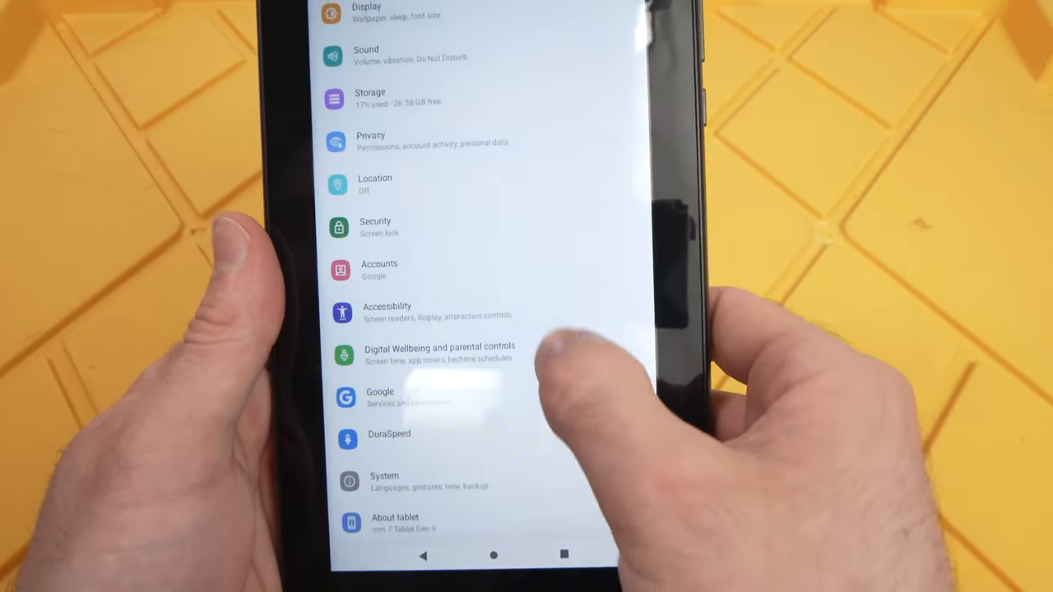
{"action": "left_click", "coordinate": [383, 480]}
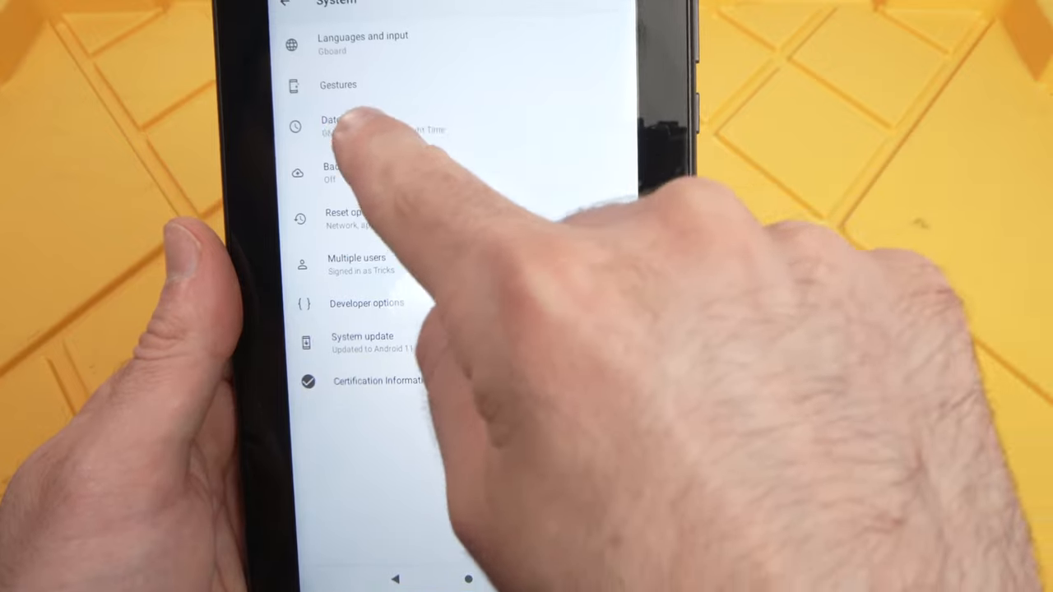
{"action": "left_click", "coordinate": [345, 124]}
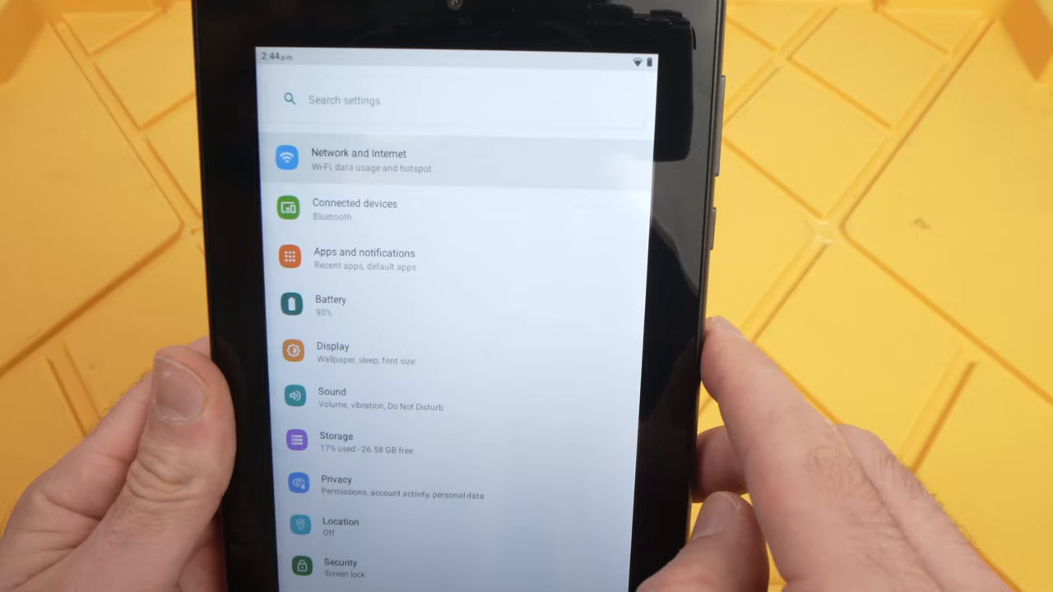
- Reach the Wi-Fi network list through Network and Internet
{"action": "left_click", "coordinate": [358, 158]}
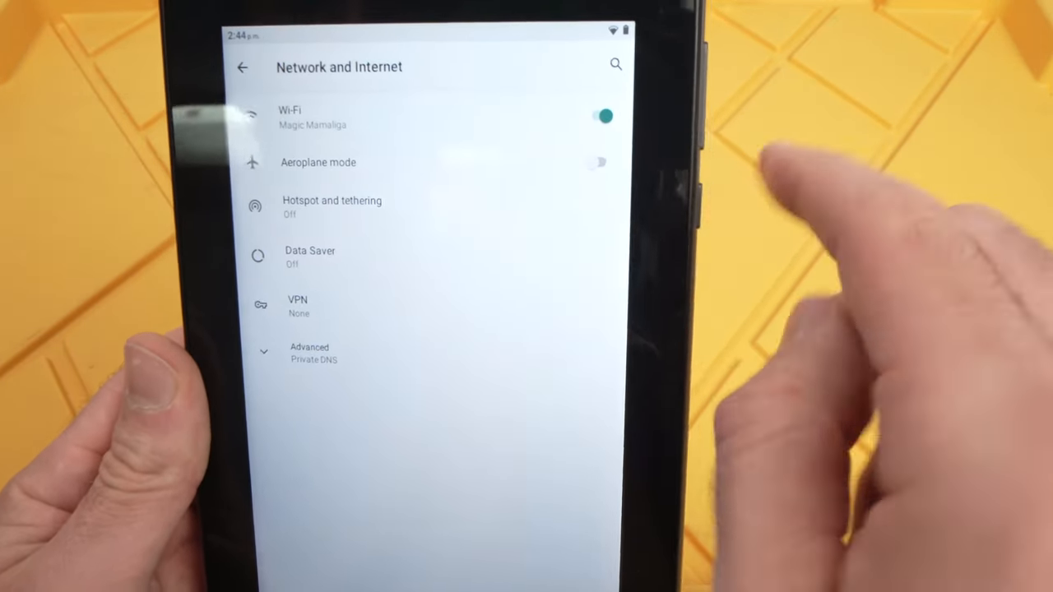
{"action": "left_click", "coordinate": [312, 117]}
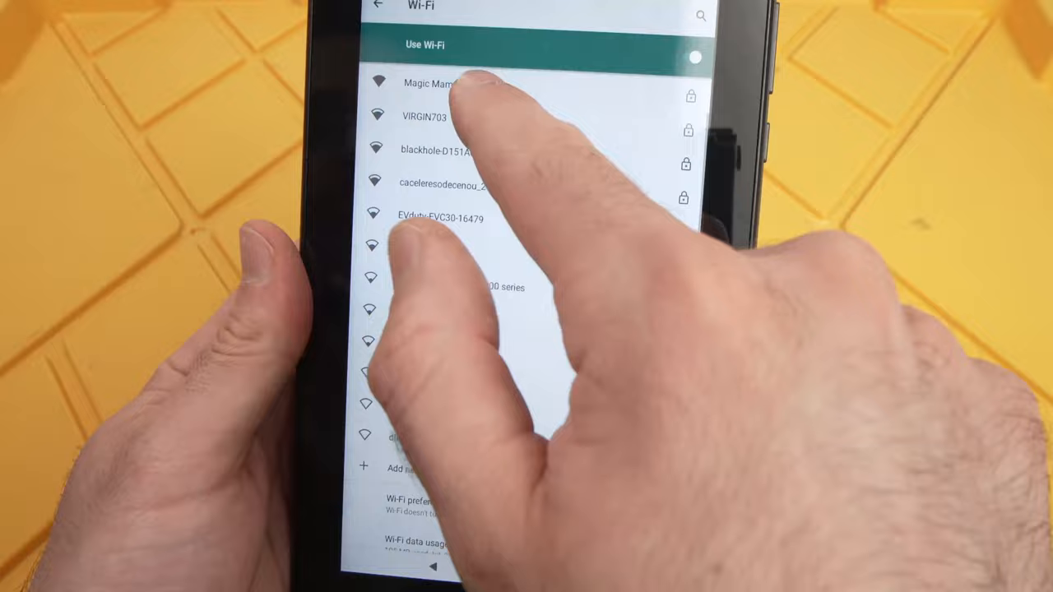
- Select Magic Mamaliga from the Wi-Fi list and connect with the entered password
{"action": "left_click", "coordinate": [428, 82]}
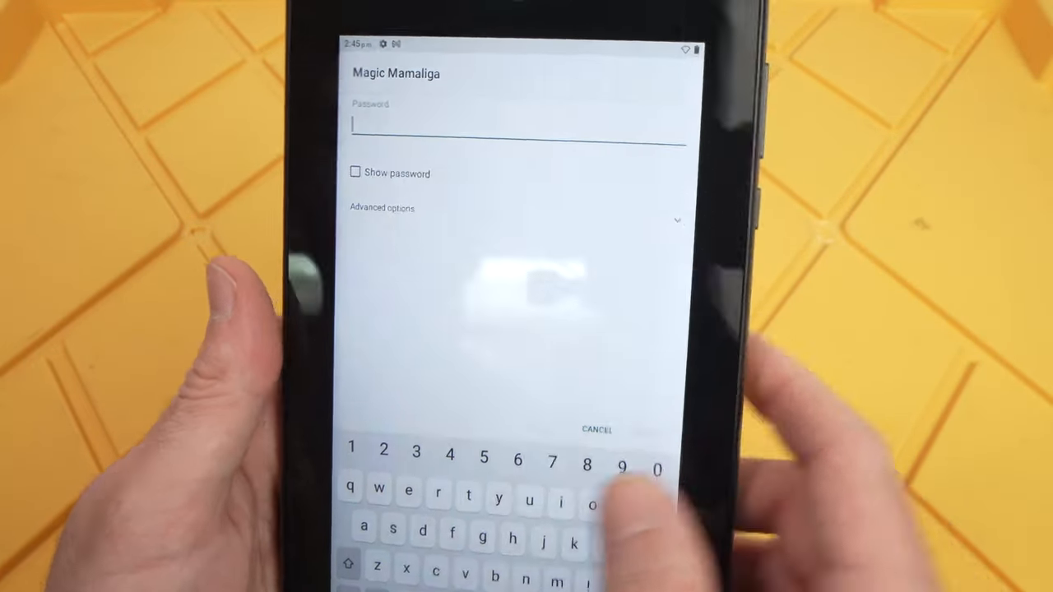
{"action": "left_click", "coordinate": [595, 428]}
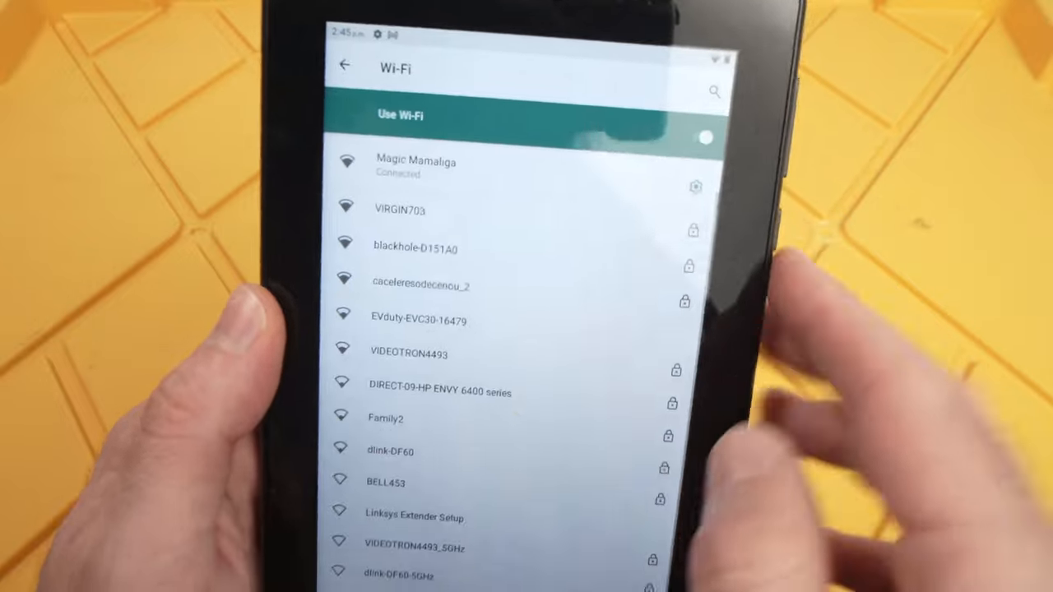